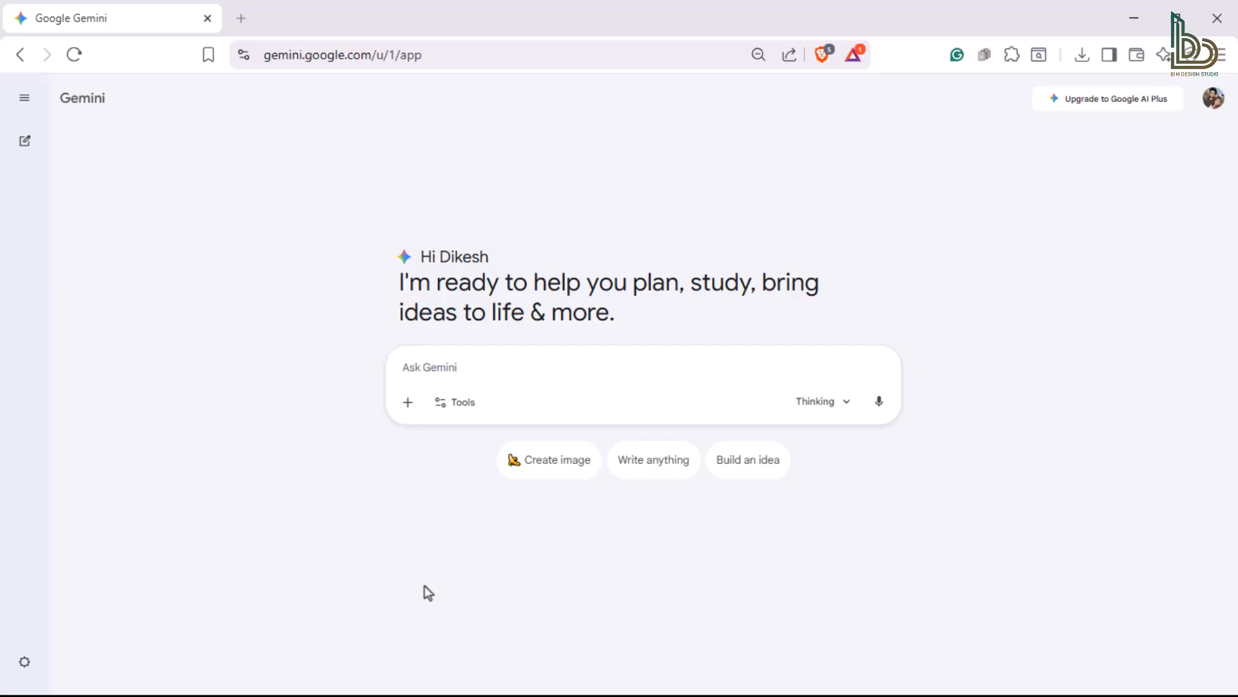
mouse_move(461, 402)
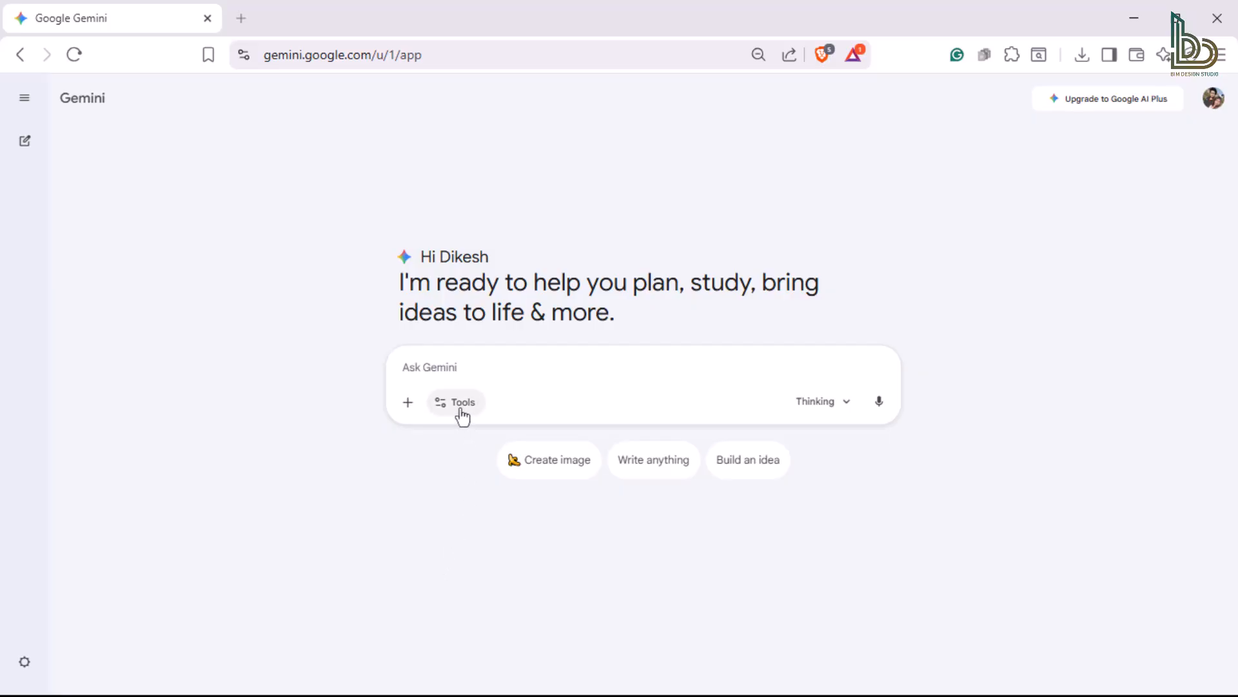
Step: Switch Gemini to Create image and upload the pexels castle photo from Downloads
click(464, 402)
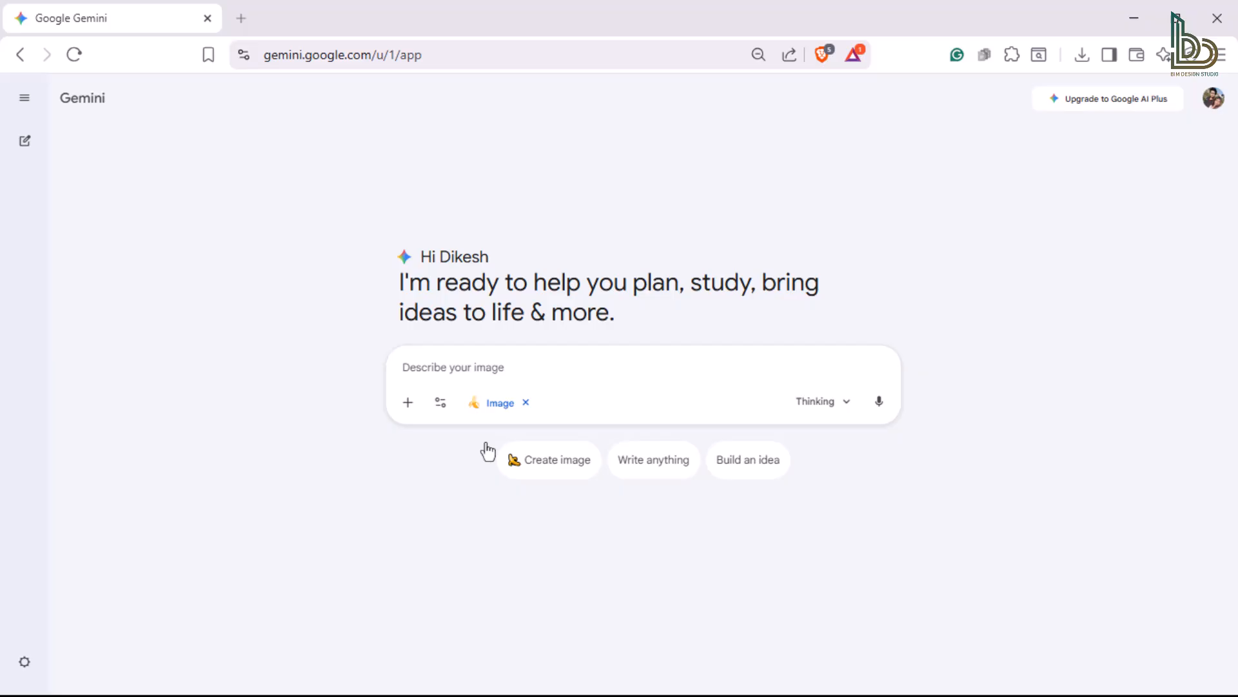
click(408, 402)
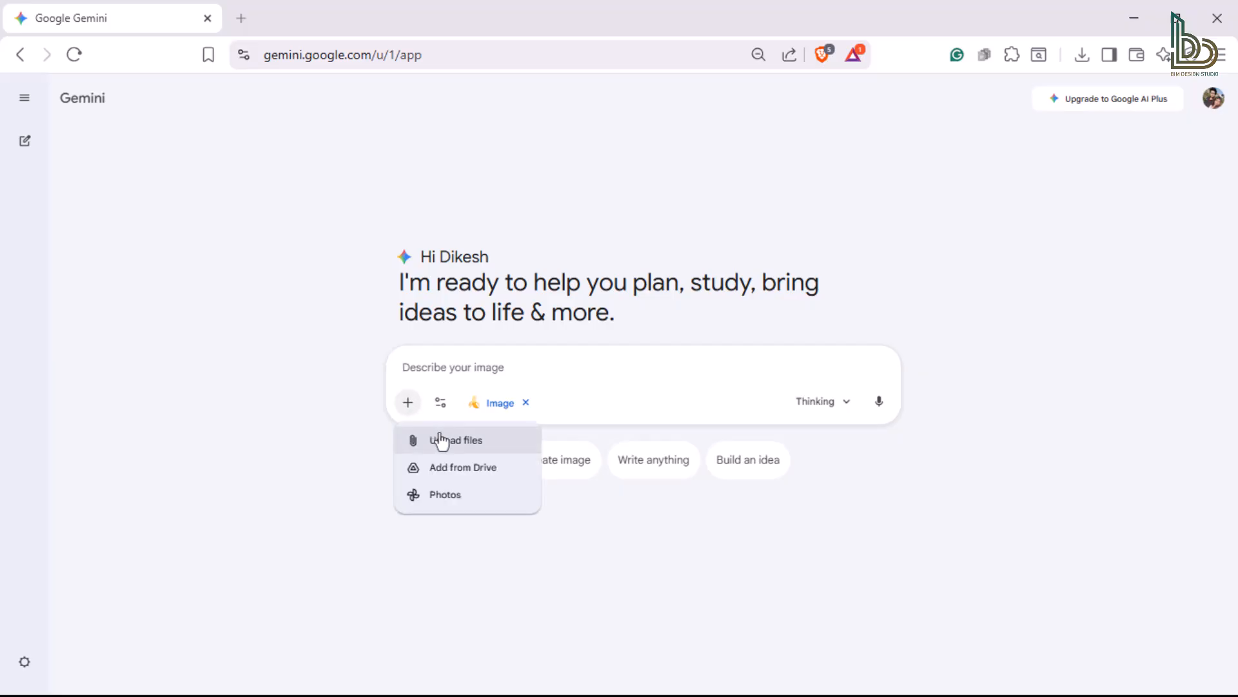
click(458, 440)
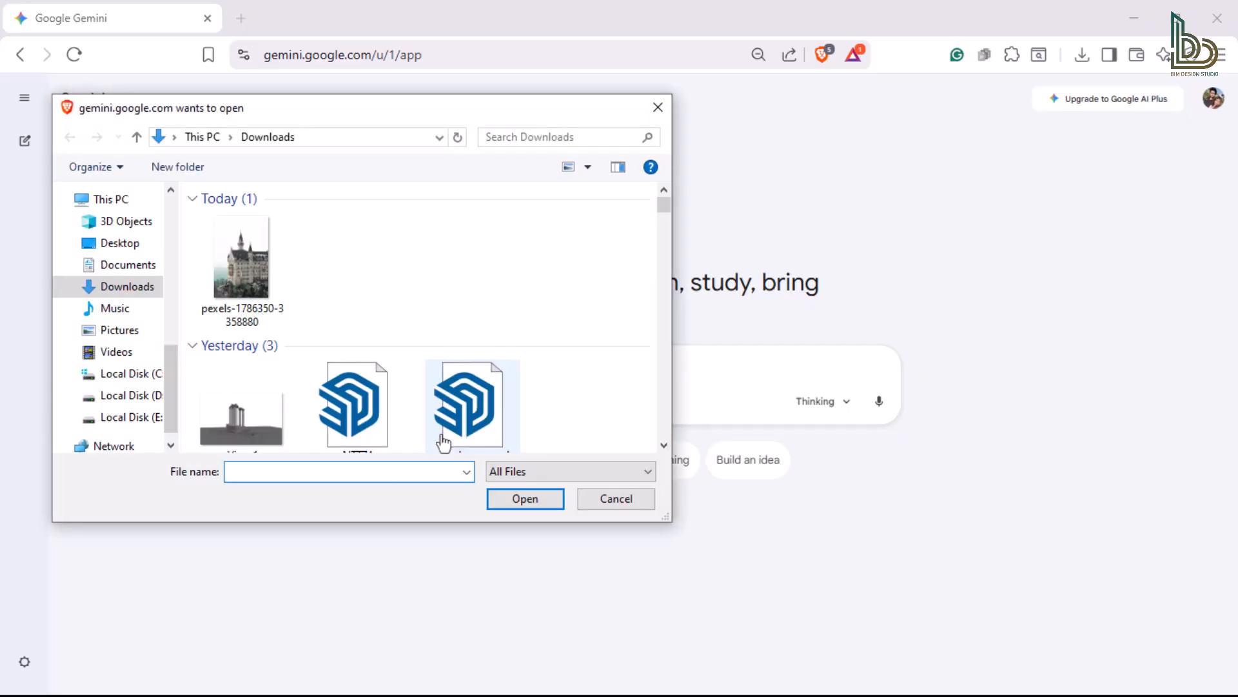
click(242, 257)
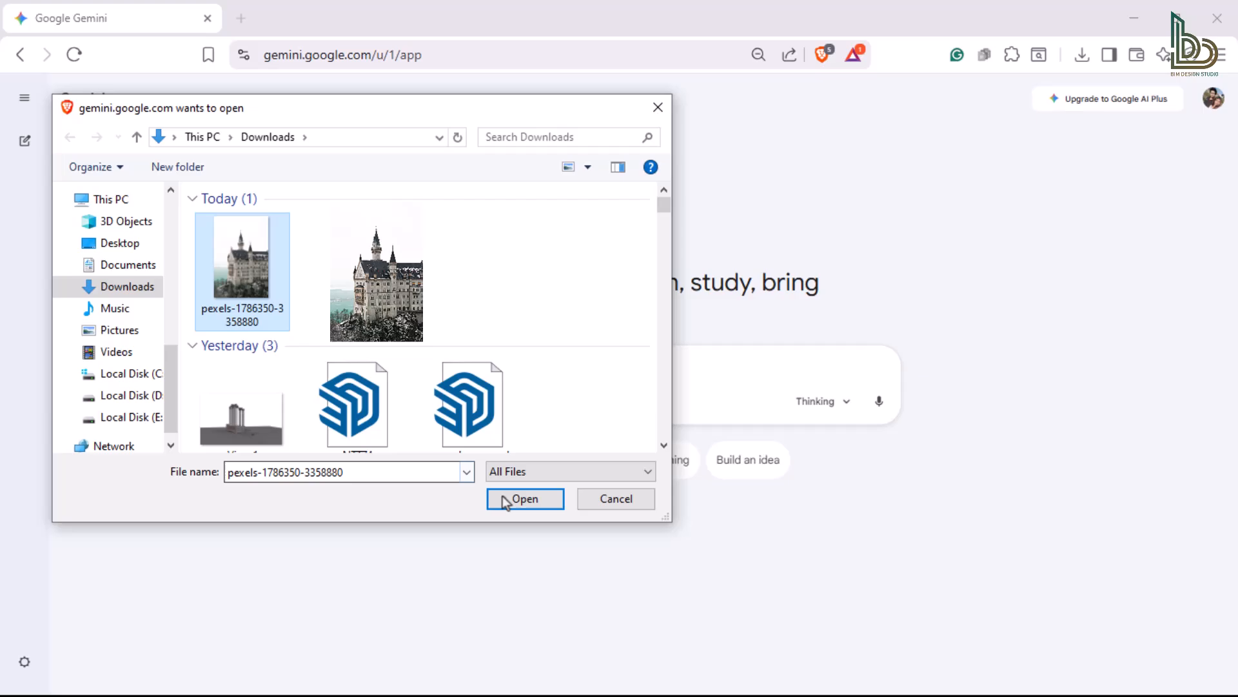
click(524, 499)
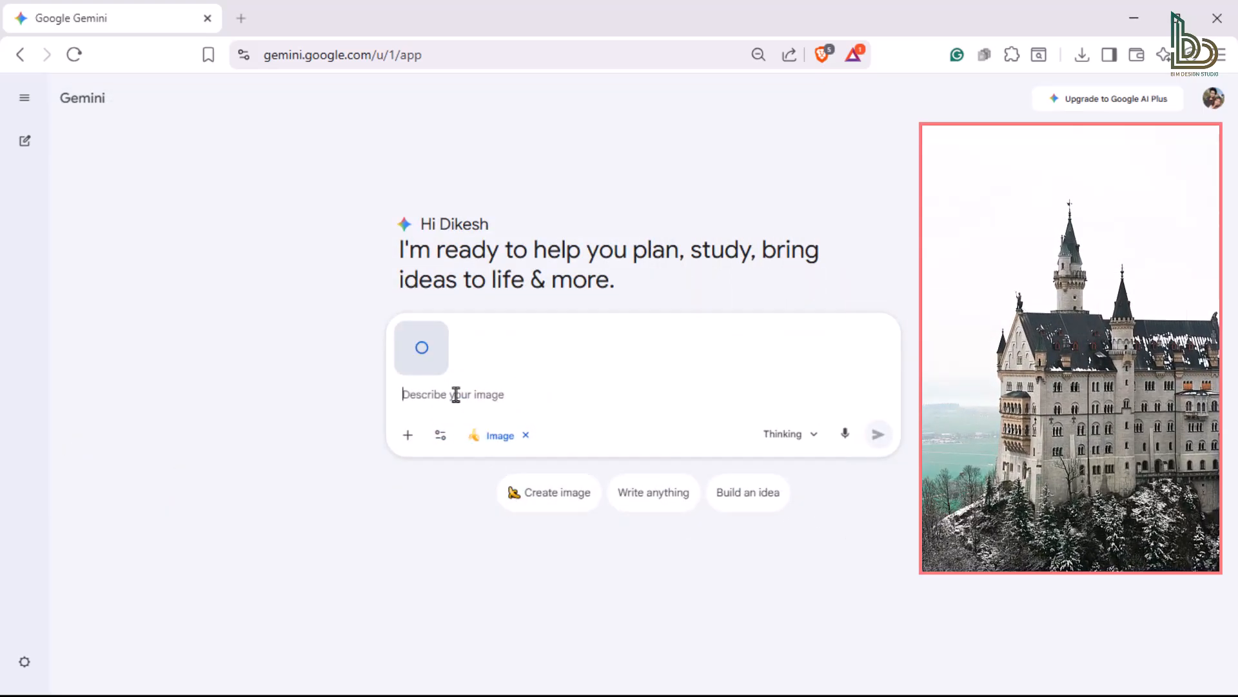
Step: Submit a prompt for an orthographic blueprint of the building in plan, elevation and section
text(Create an orthographic blueprint that describes this building in plan, elevation, and section. Format 16:9)
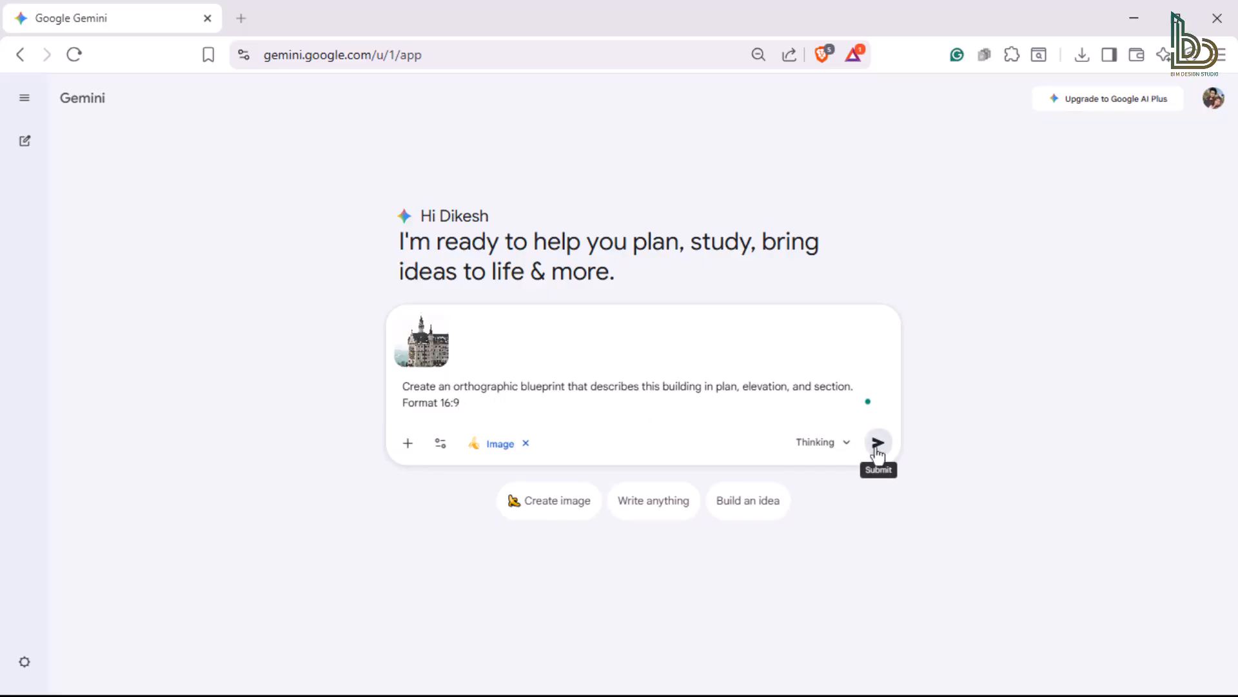
click(460, 403)
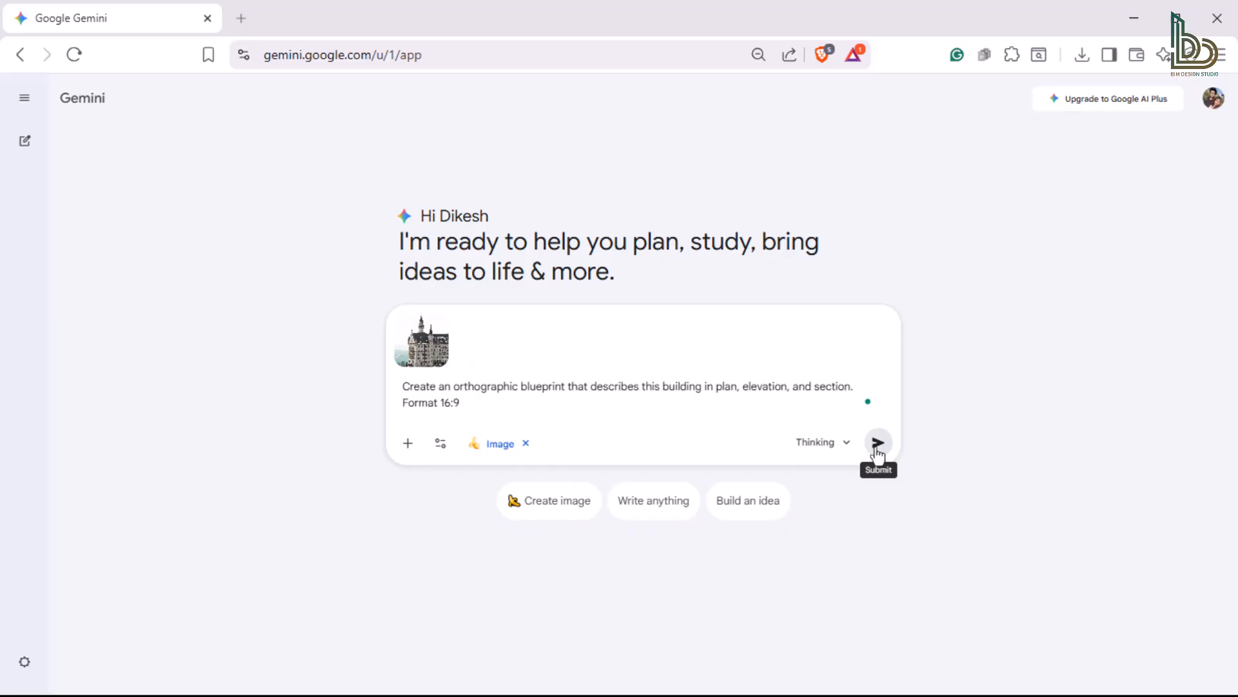
click(877, 441)
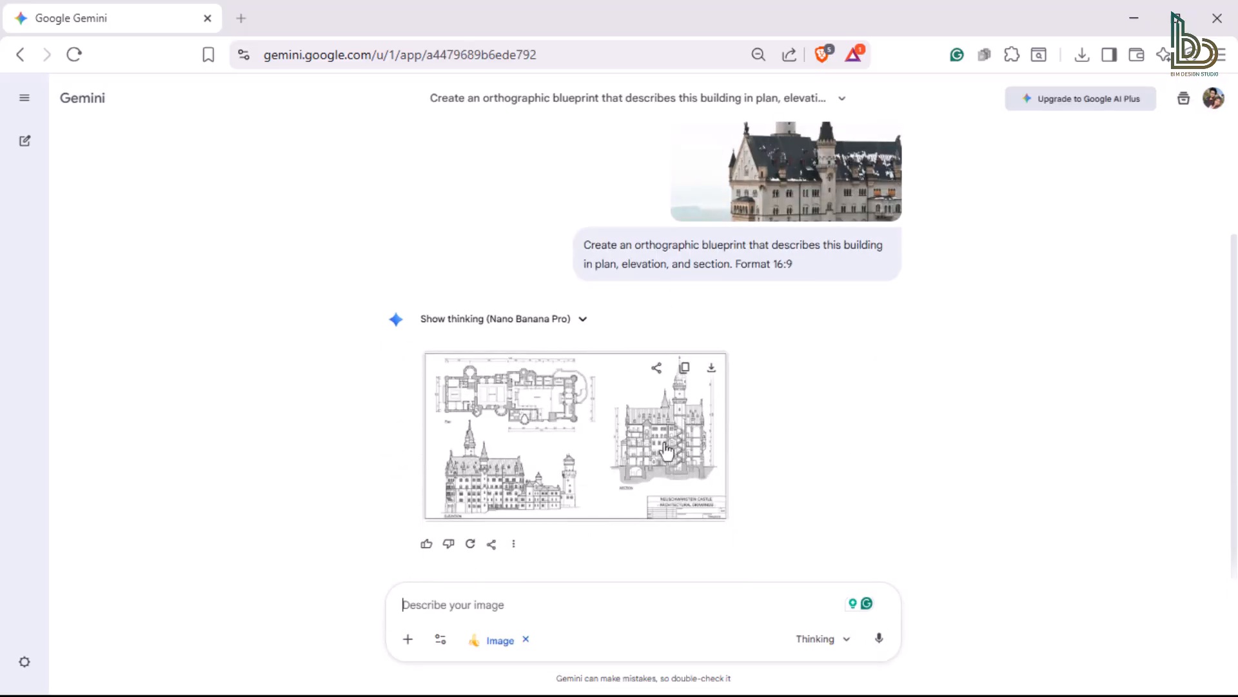
Step: Enlarge Gemini's generated castle blueprint image
click(575, 435)
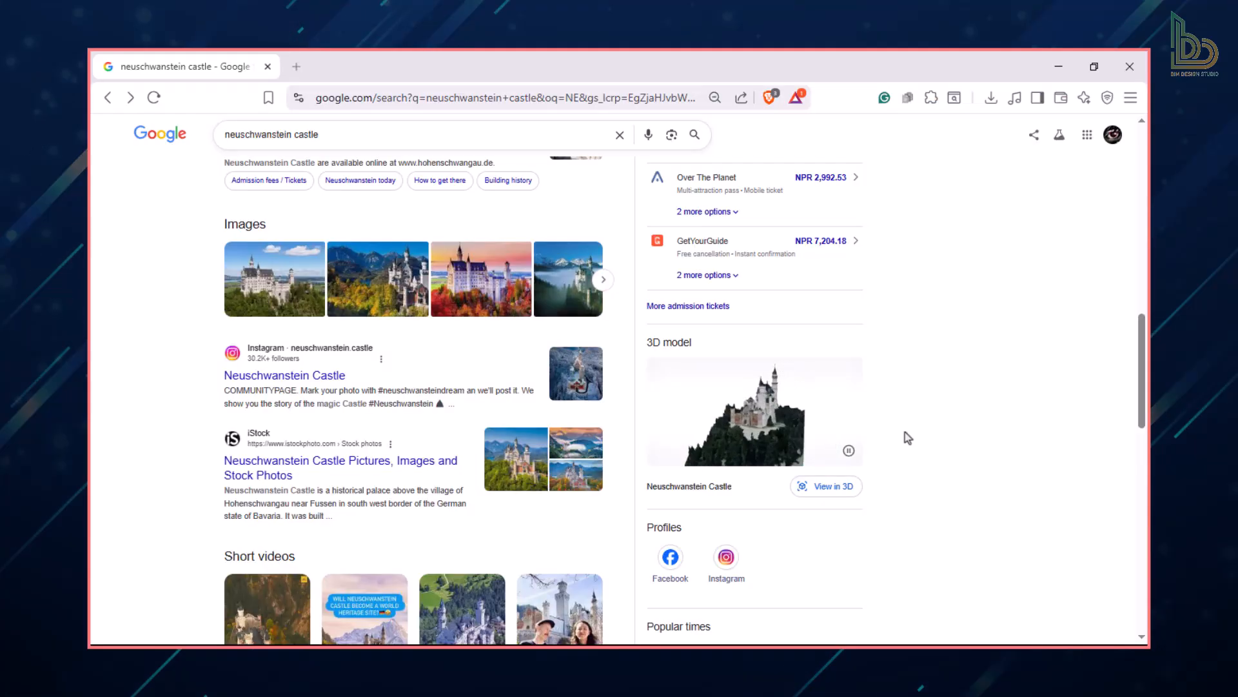
Step: Choose View in 3D in the Neuschwanstein Castle search results
click(825, 486)
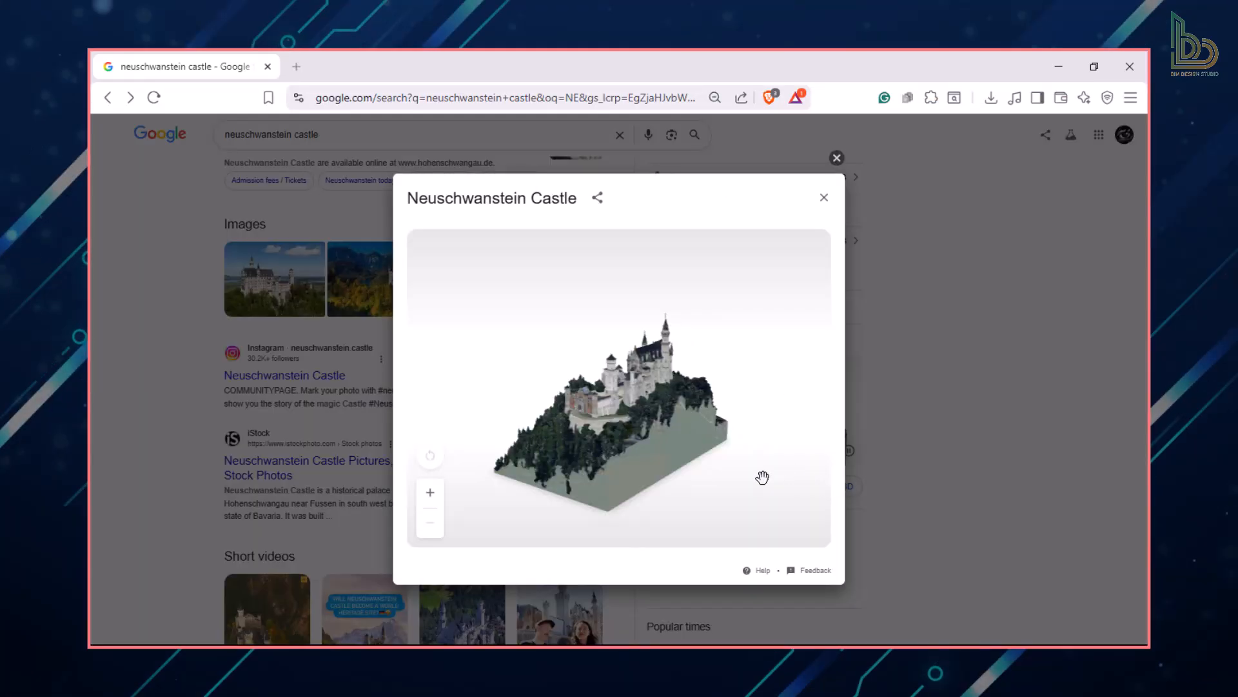